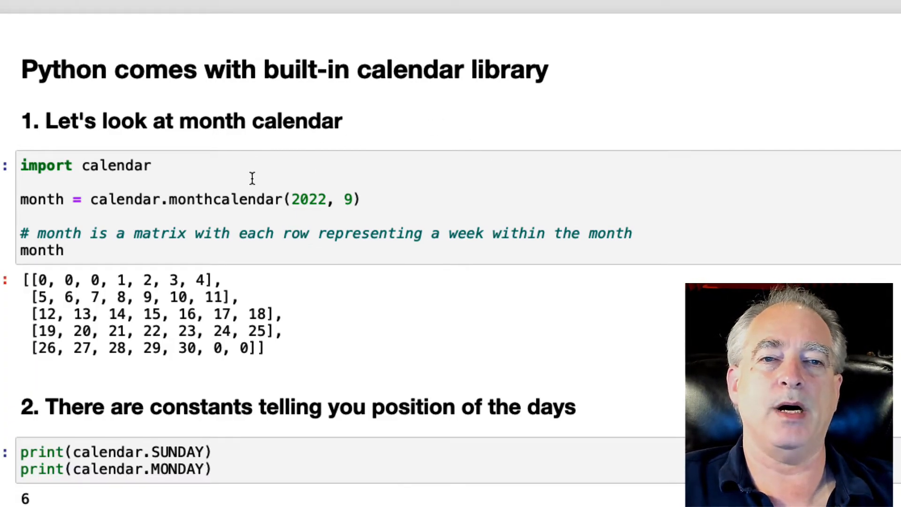
{"action": "mouse_move", "coordinate": [179, 167]}
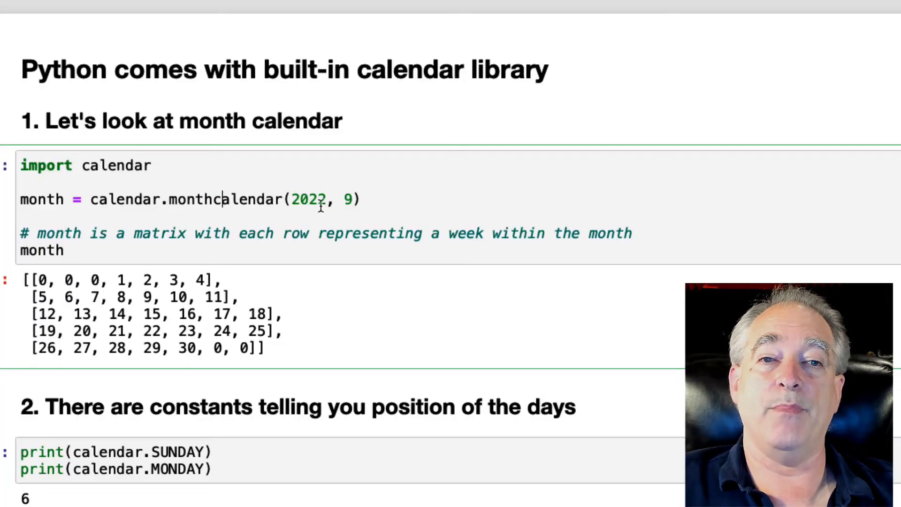
- Scroll the notebook to the '3. Let's find the last Sunday' cell, which prints 25
{"action": "double_click", "coordinate": [308, 199]}
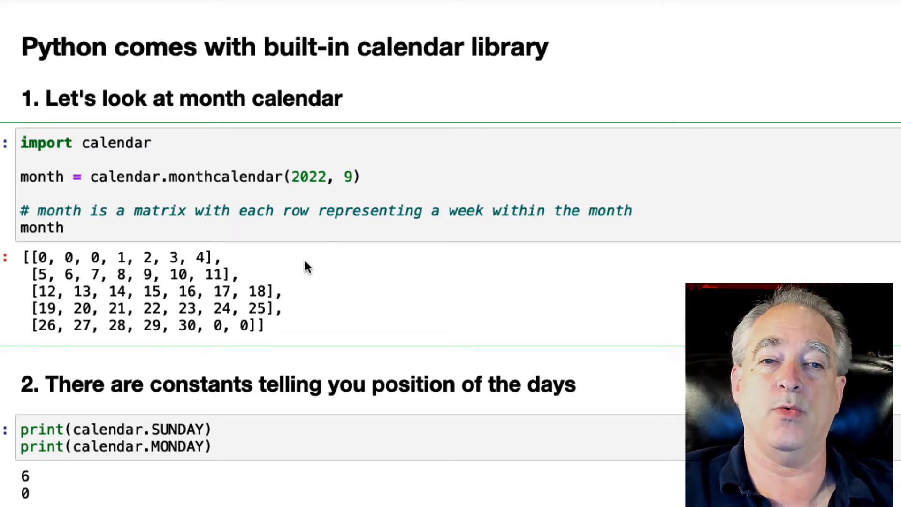
{"action": "scroll", "scroll_direction": "down", "scroll_amount": 3}
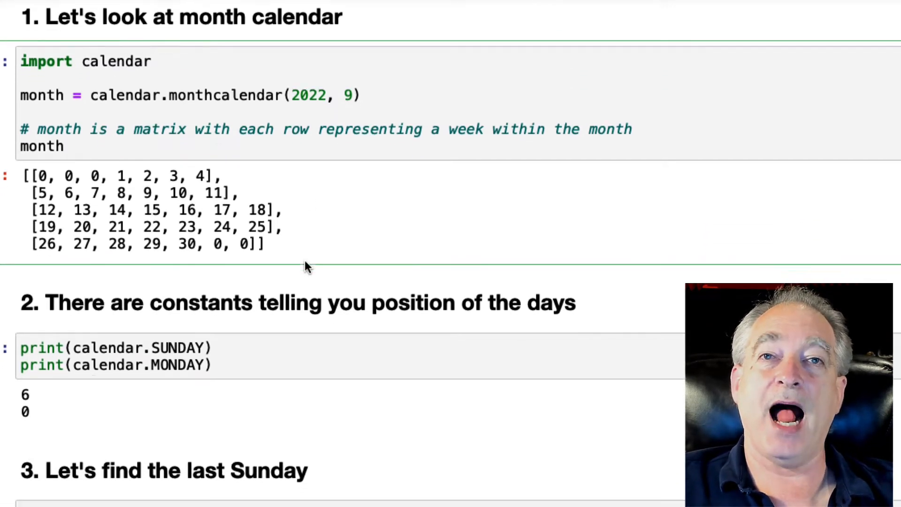
{"action": "scroll", "scroll_direction": "down", "scroll_amount": 3}
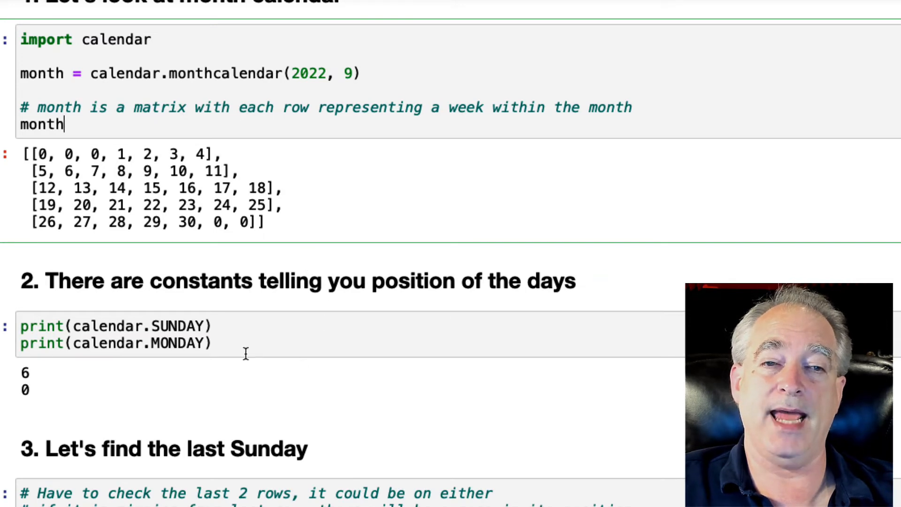
{"action": "mouse_move", "coordinate": [278, 322]}
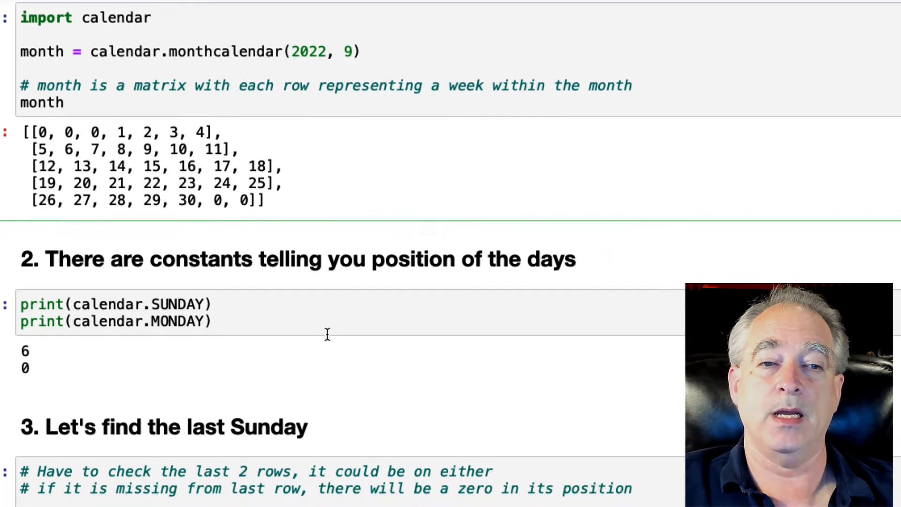
{"action": "scroll", "scroll_direction": "down", "scroll_amount": 3}
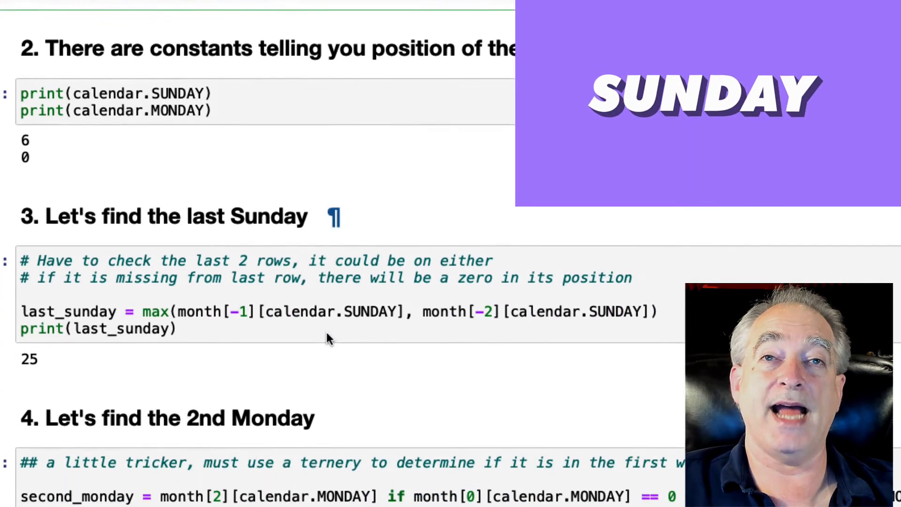
{"action": "scroll", "scroll_direction": "down", "scroll_amount": 3}
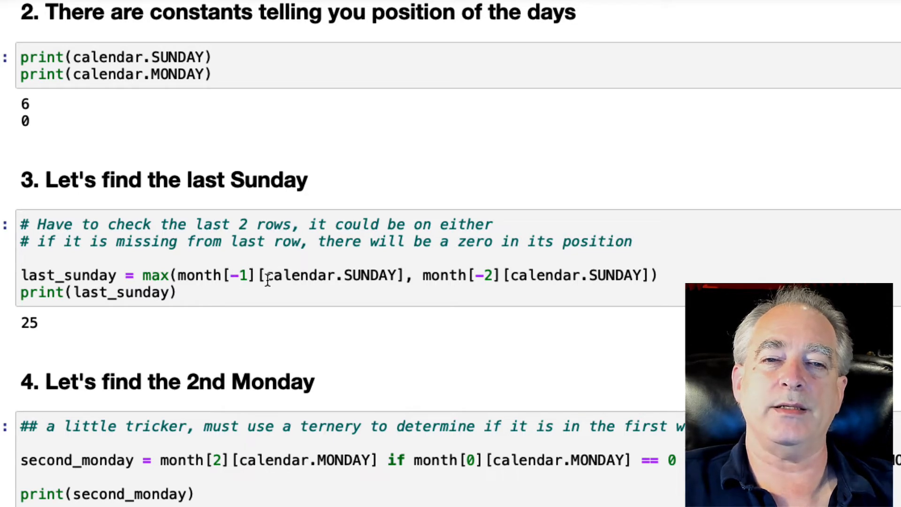
{"action": "scroll", "scroll_direction": "down", "scroll_amount": 3}
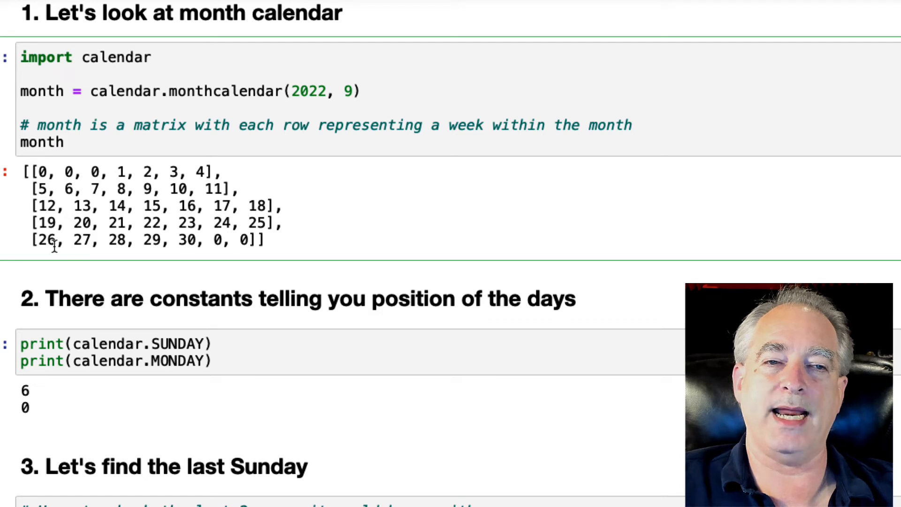
{"action": "mouse_move", "coordinate": [241, 240]}
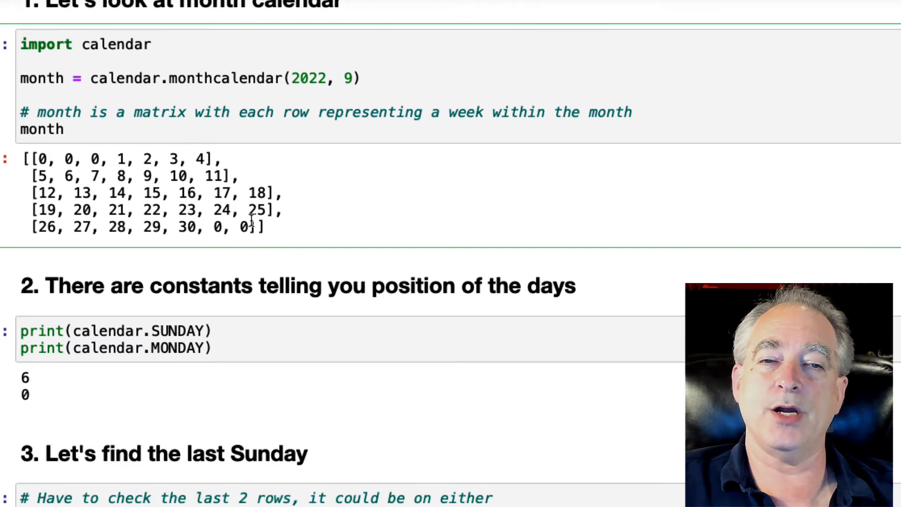
{"action": "left_click", "coordinate": [65, 129]}
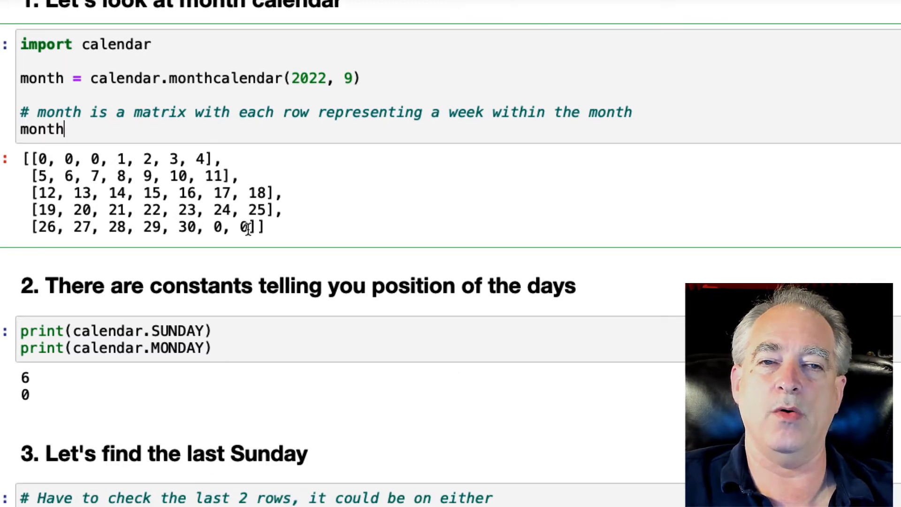
{"action": "scroll", "scroll_direction": "down", "scroll_amount": 3}
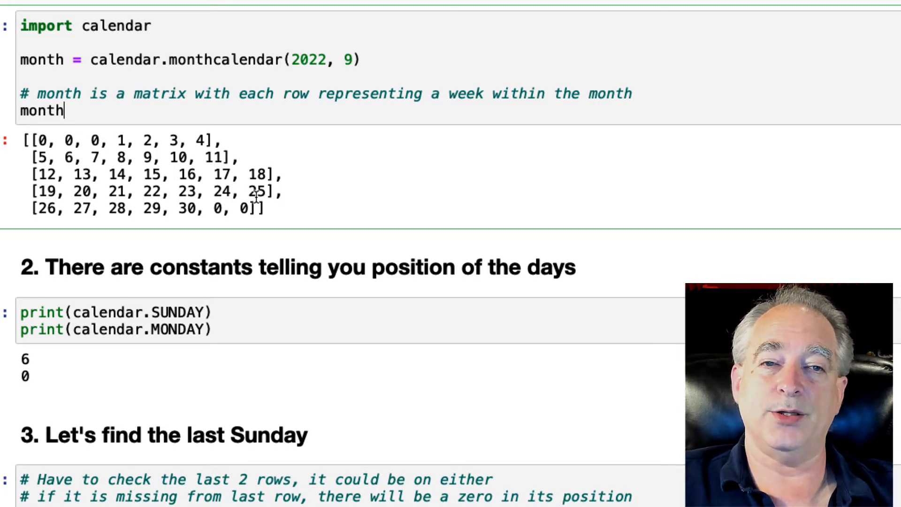
{"action": "scroll", "scroll_direction": "down", "scroll_amount": 3}
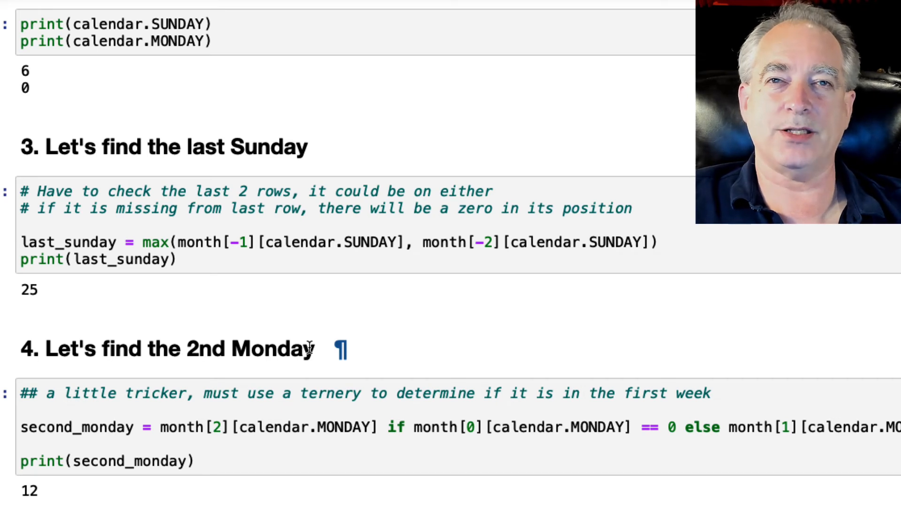
{"action": "mouse_move", "coordinate": [381, 427]}
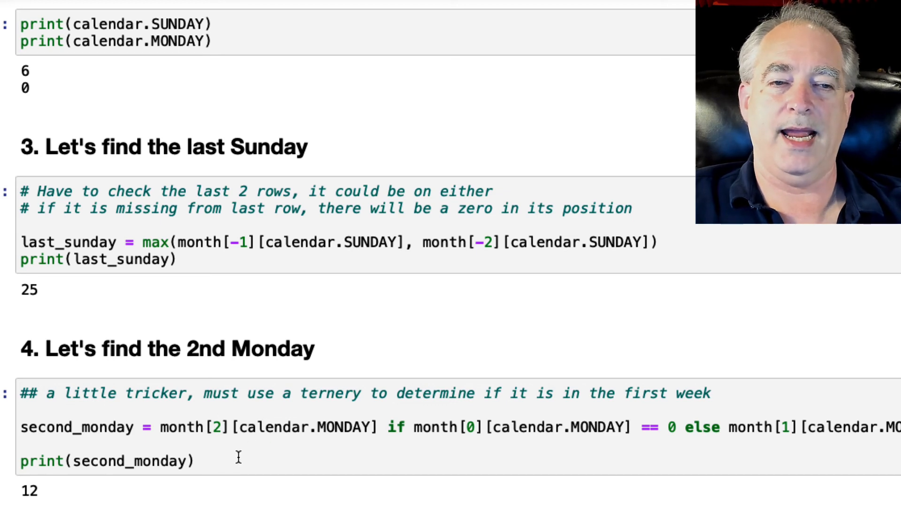
{"action": "scroll", "scroll_direction": "up", "scroll_amount": 3}
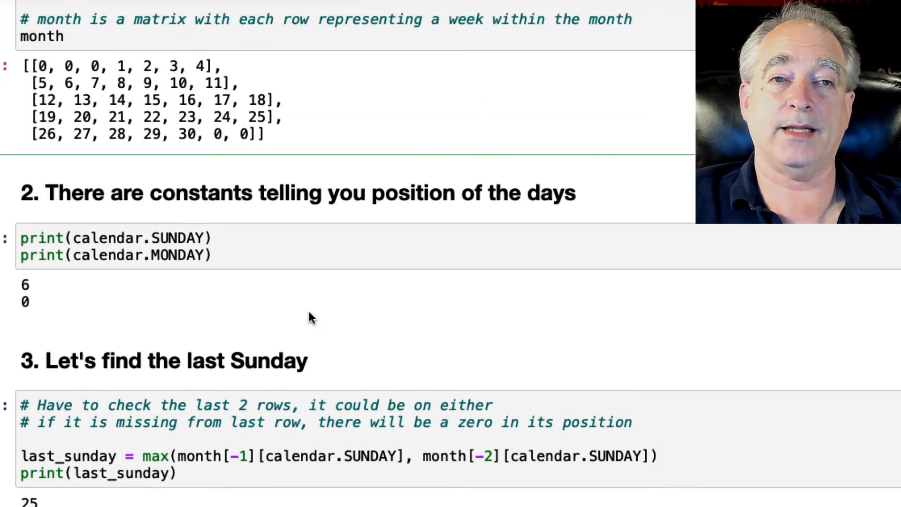
{"action": "scroll", "scroll_direction": "down", "scroll_amount": 3}
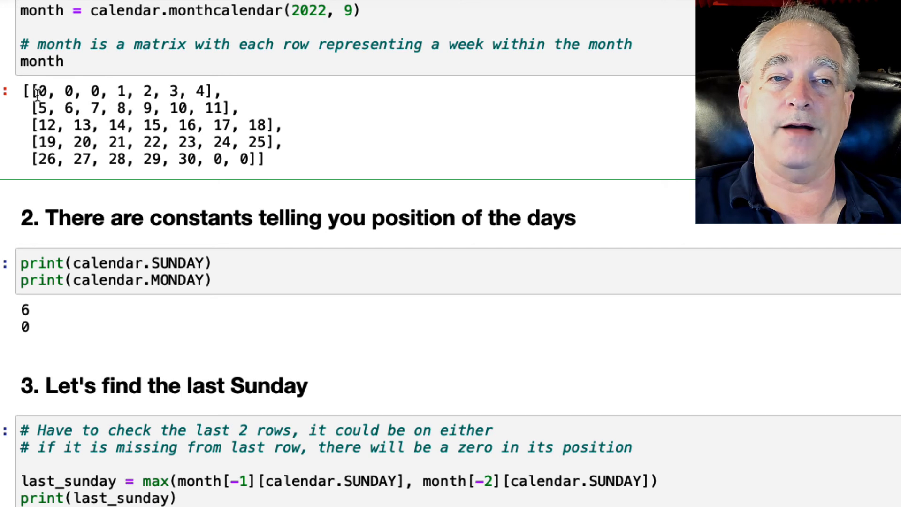
{"action": "mouse_move", "coordinate": [40, 92]}
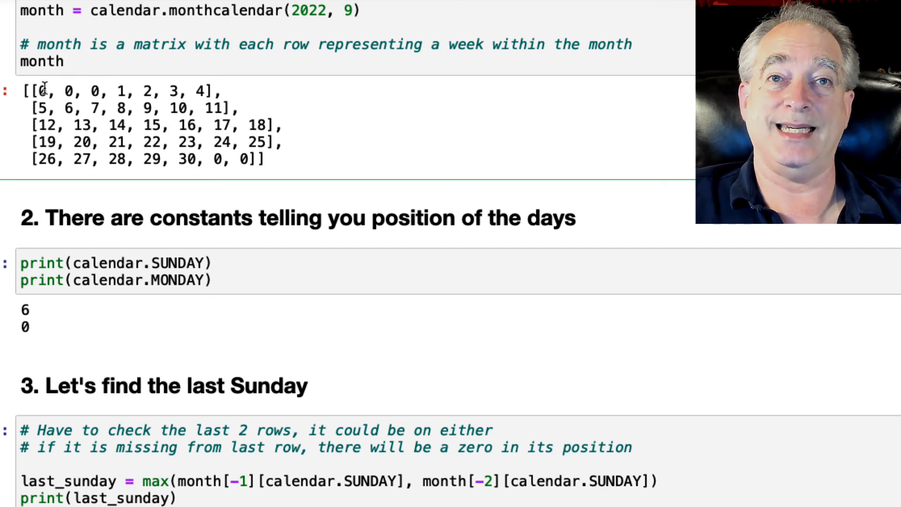